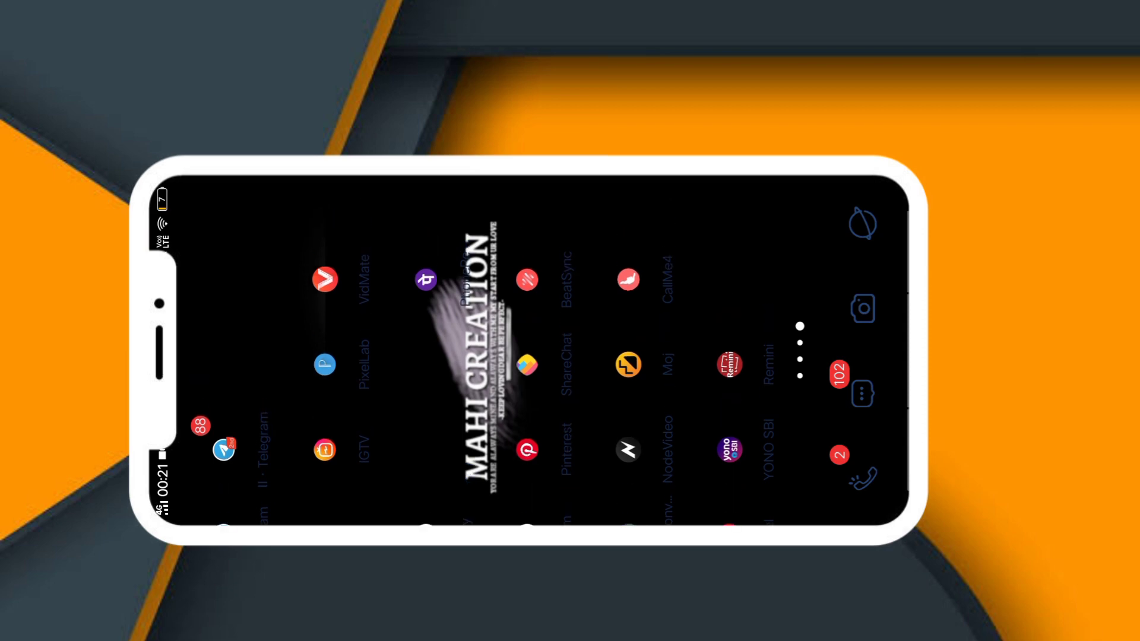
Step: Swipe the Android home screen to reach the Telegram app and launch it
scroll(down, 3)
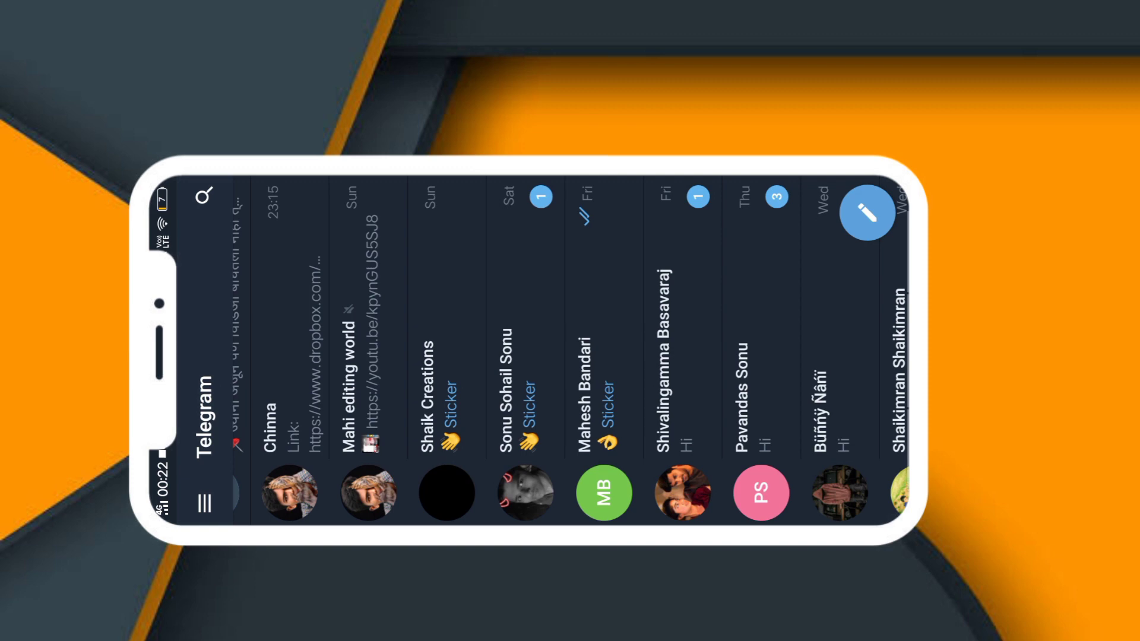
Step: Open Telegram's chat search briefly, then exit to the Android home screen
click(205, 198)
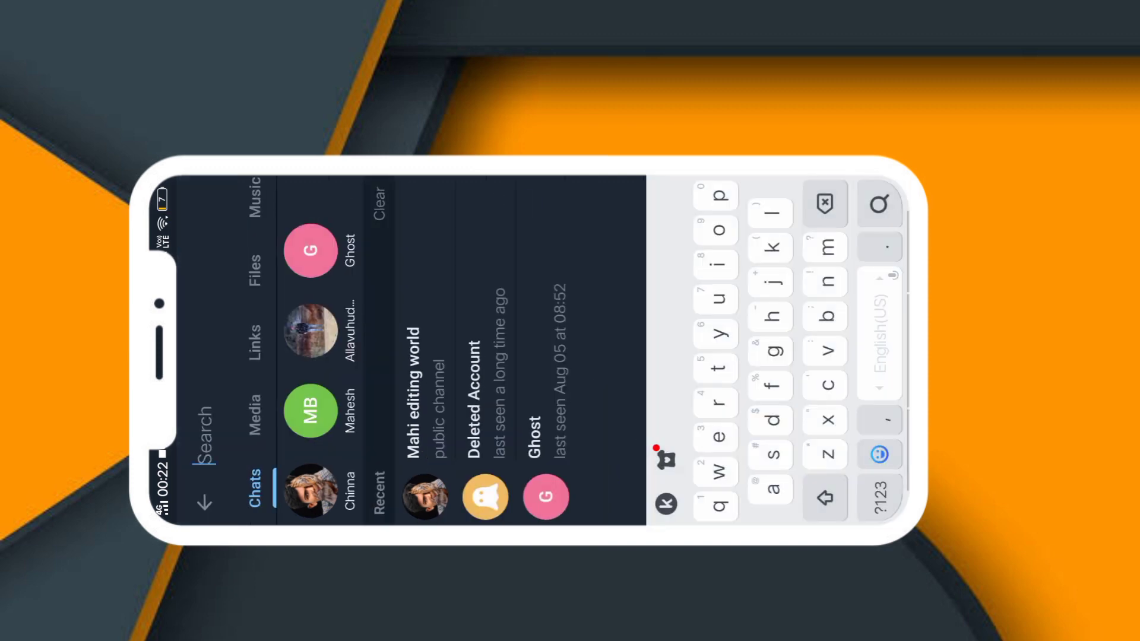
click(418, 346)
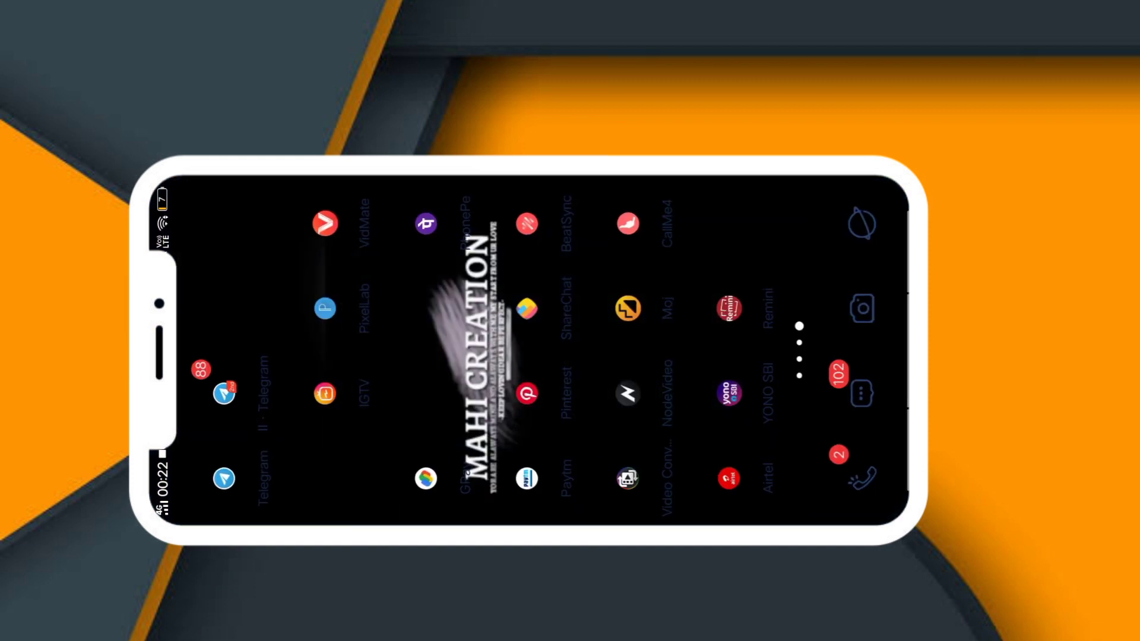
Step: Swipe to the next home page and open the editing apps folder to launch Alight Motion
scroll(left, 3)
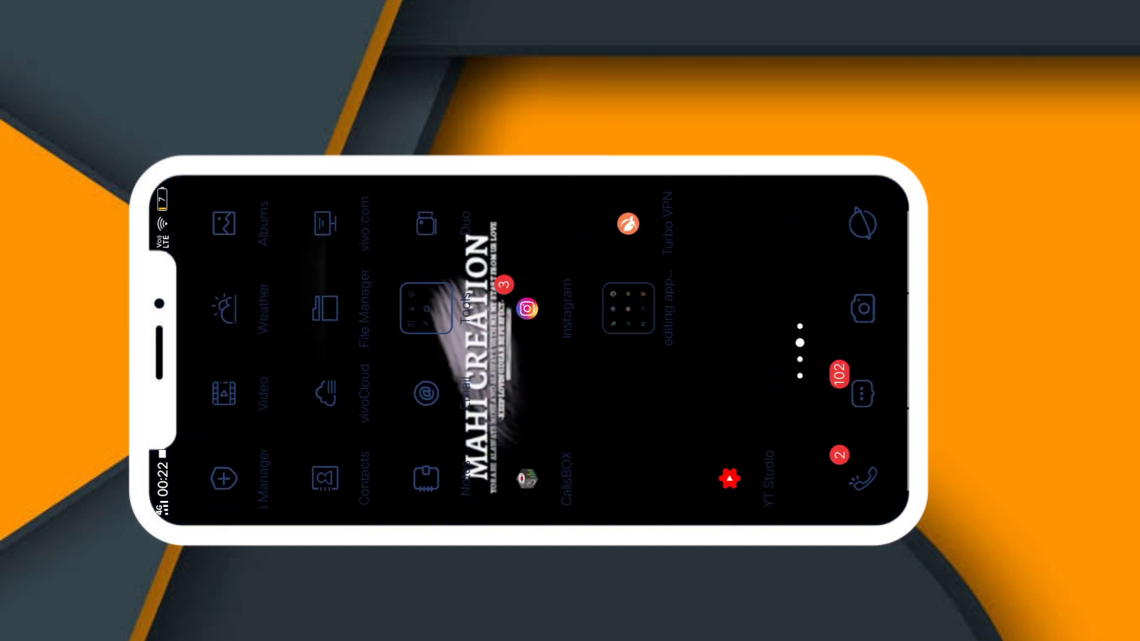
click(665, 313)
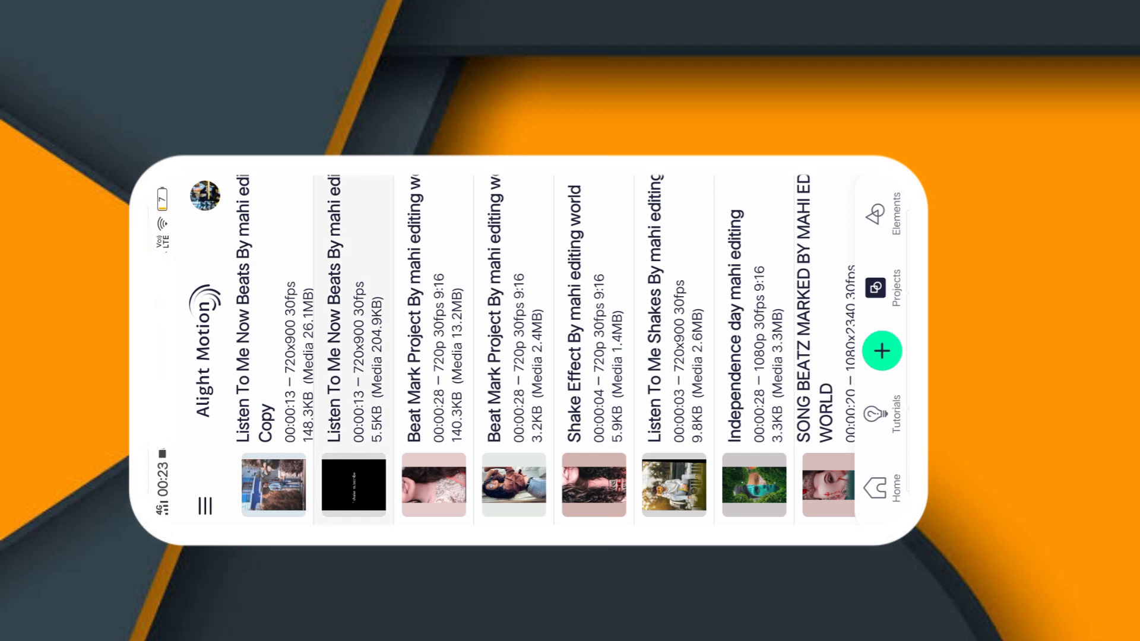
Step: Open the Listen To Me Now Beats project and bring up the add-layer menu
click(274, 486)
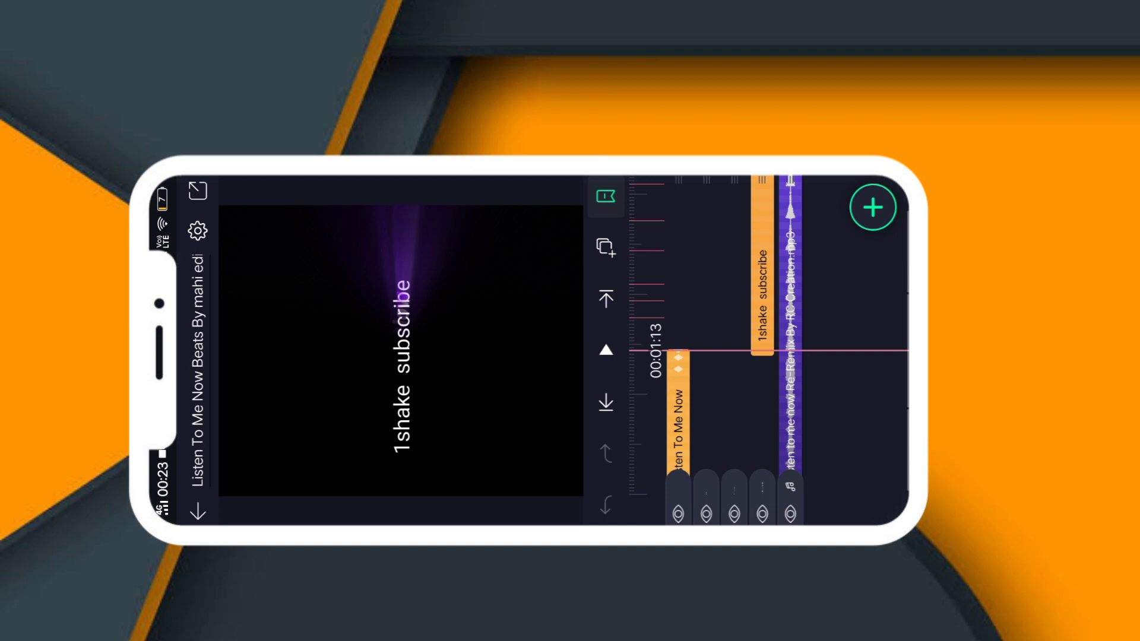
click(877, 207)
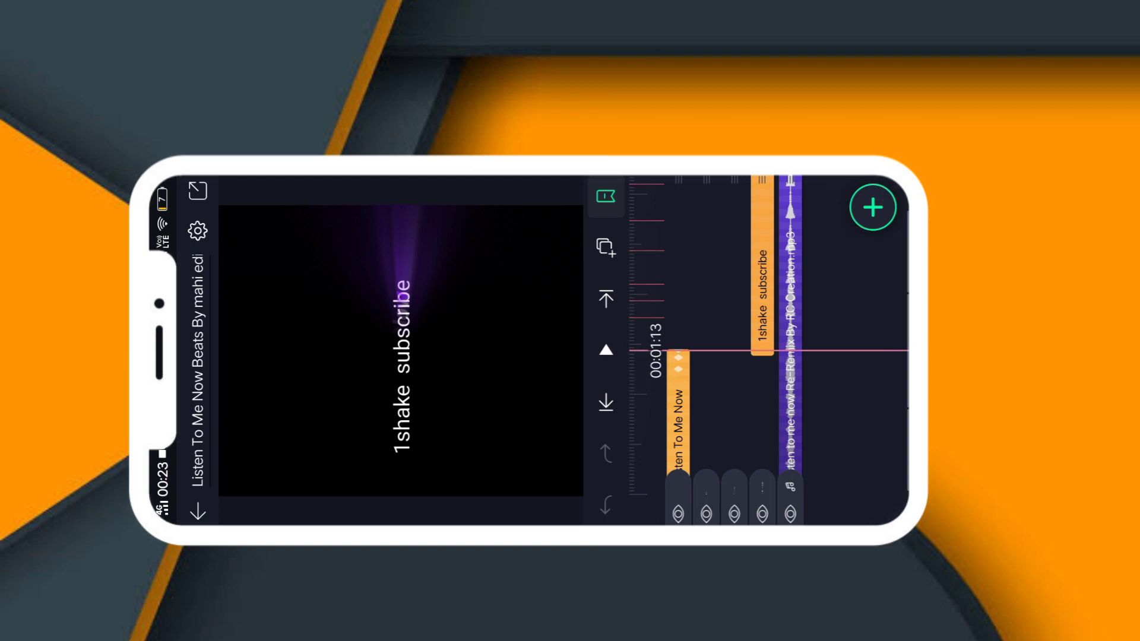
click(872, 207)
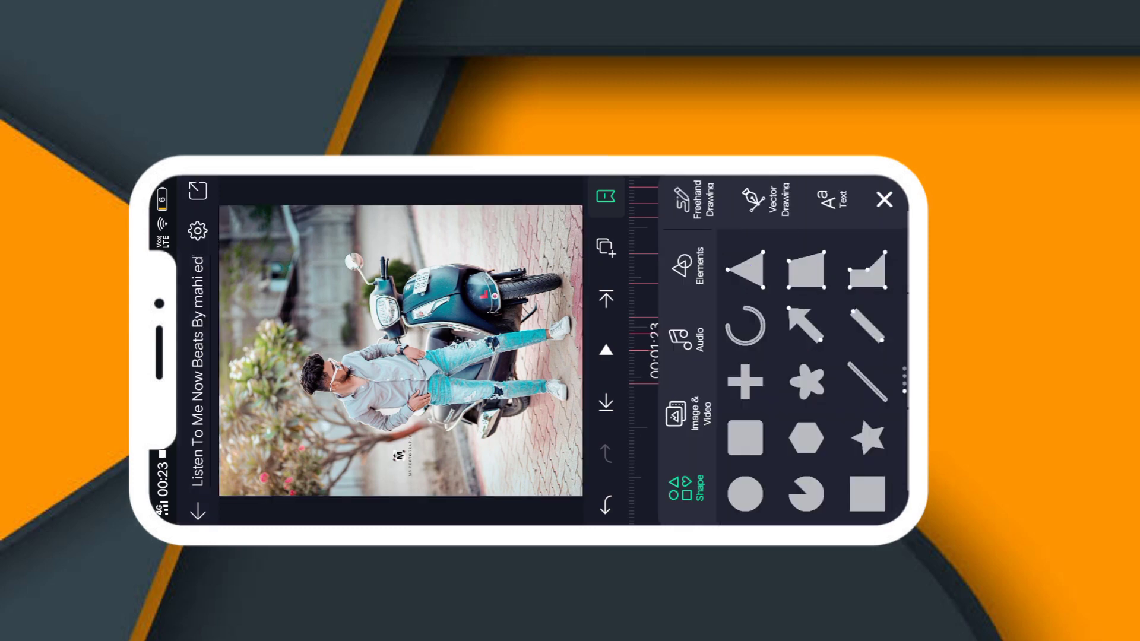
Step: Add two photos via Image & Video, then return to the Projects list
click(689, 401)
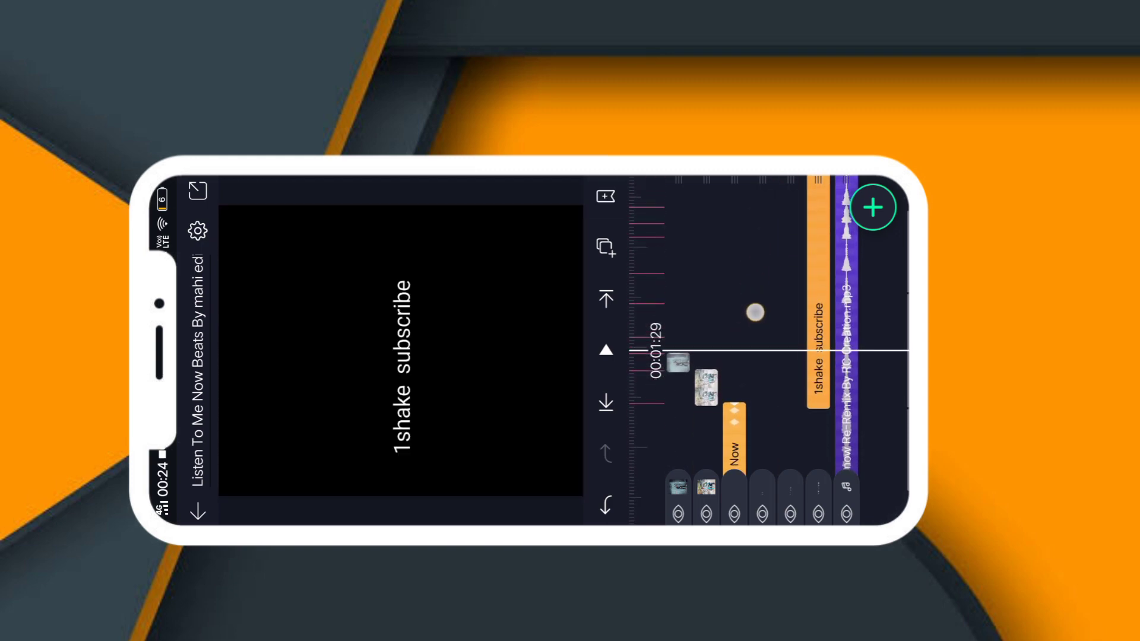
click(874, 207)
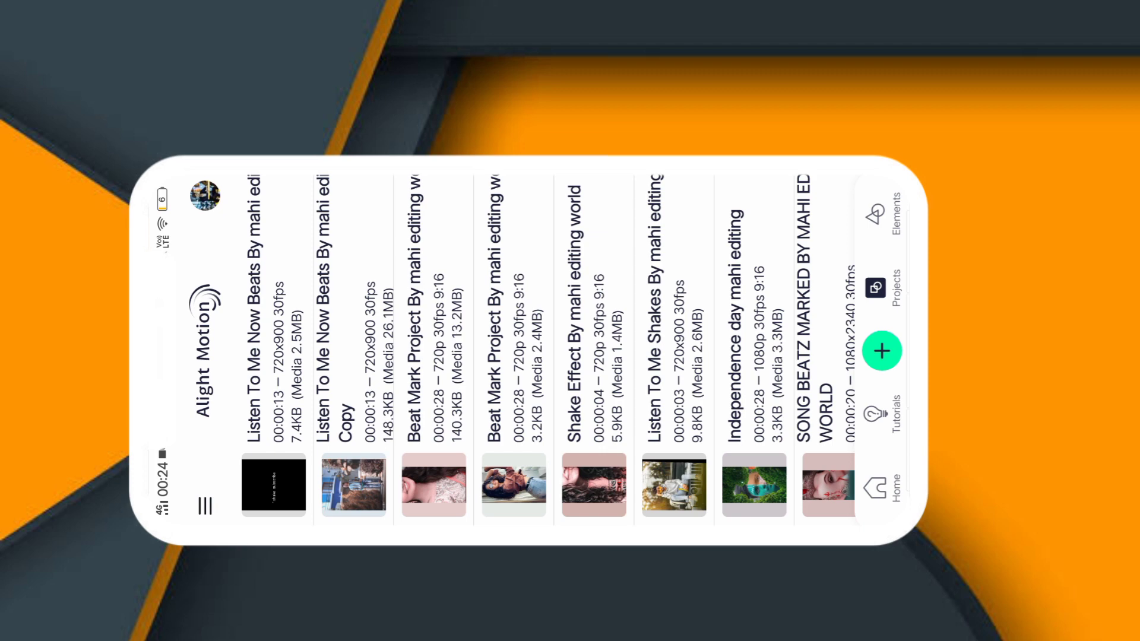
Step: Open Listen To Me Now Beats from the Projects list, showing its row of photo layers
click(274, 486)
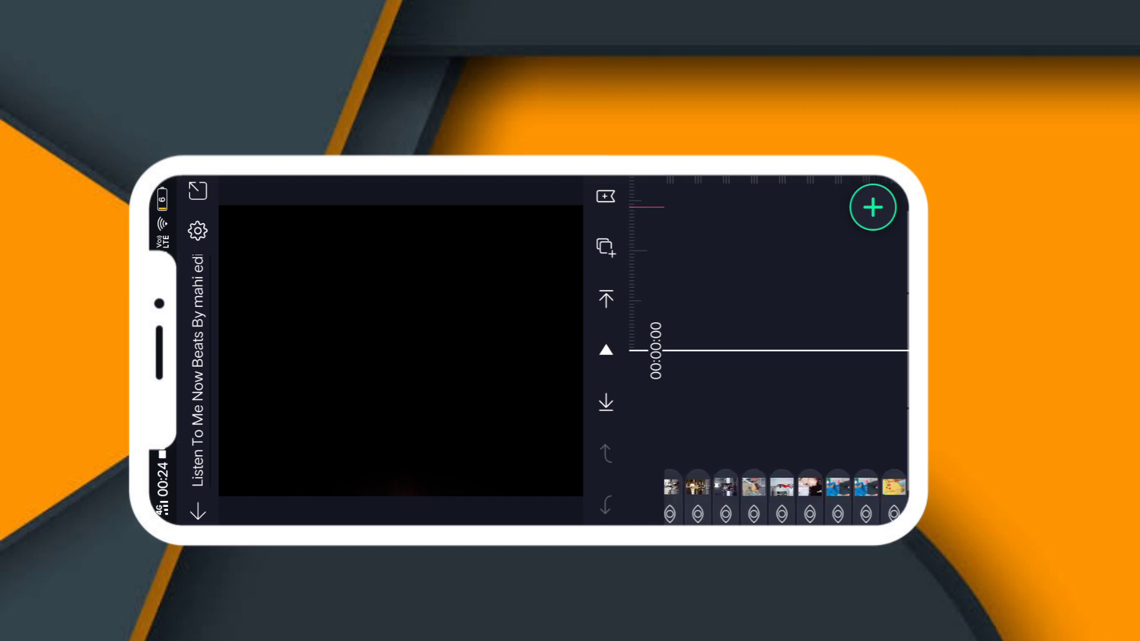
Step: Scroll along the photo timeline, then leave the project for the Projects list
scroll(left, 3)
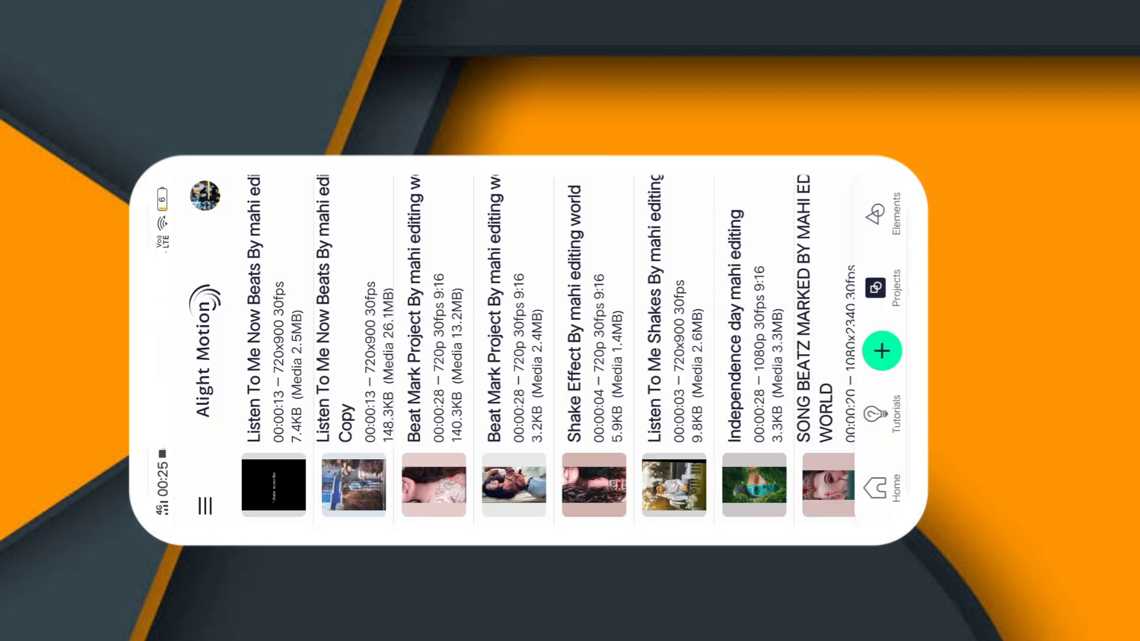
Step: Reopen Listen To Me Now Beats from the Projects list to its photo layer timeline
click(672, 487)
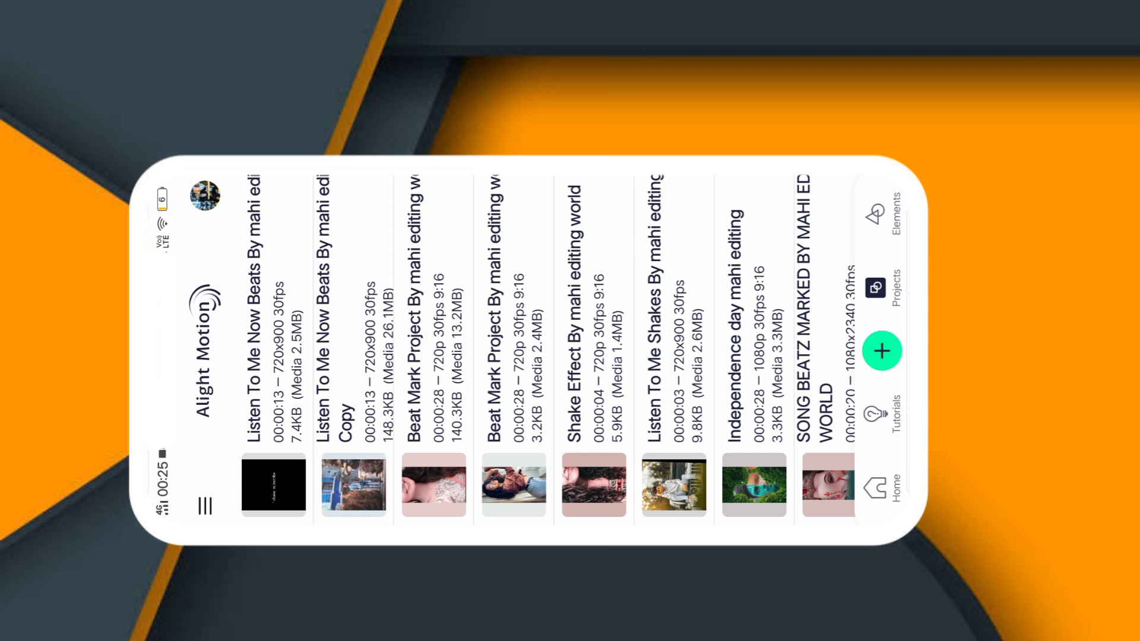
click(275, 486)
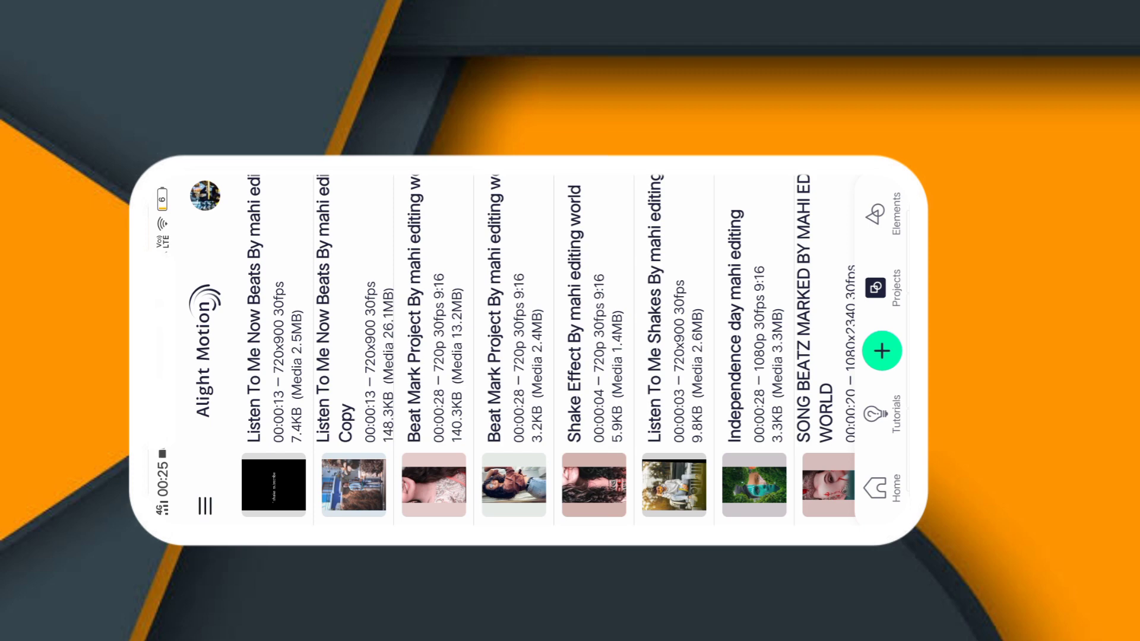
click(274, 487)
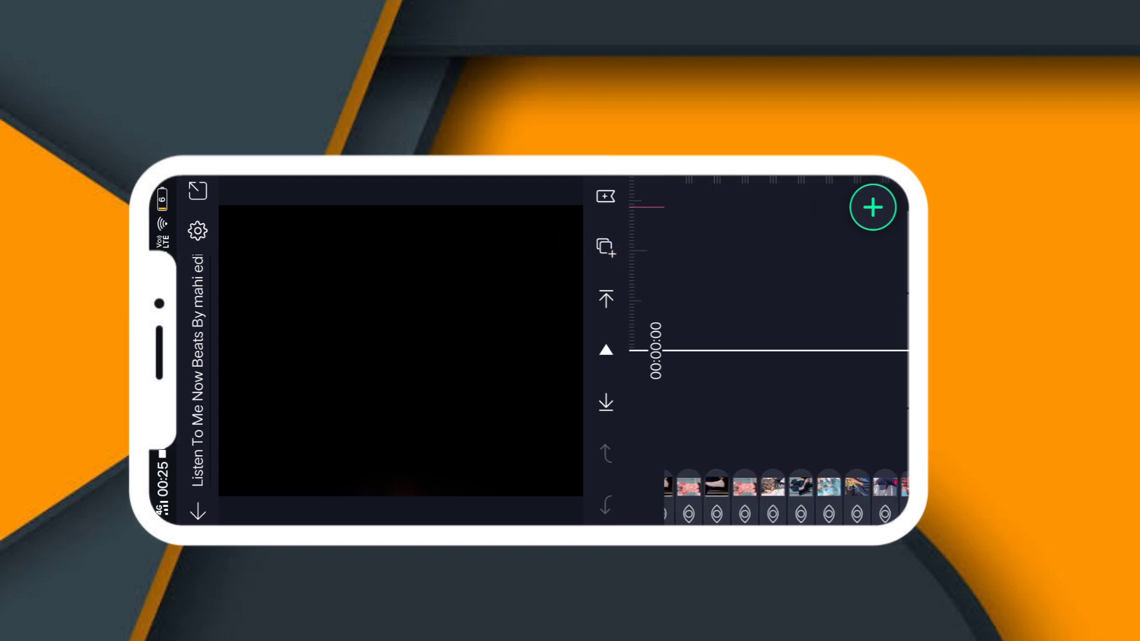
Step: Select an image clip and list its Oscillate, Swing, Motion Blur and Oscillate effects
scroll(left, 3)
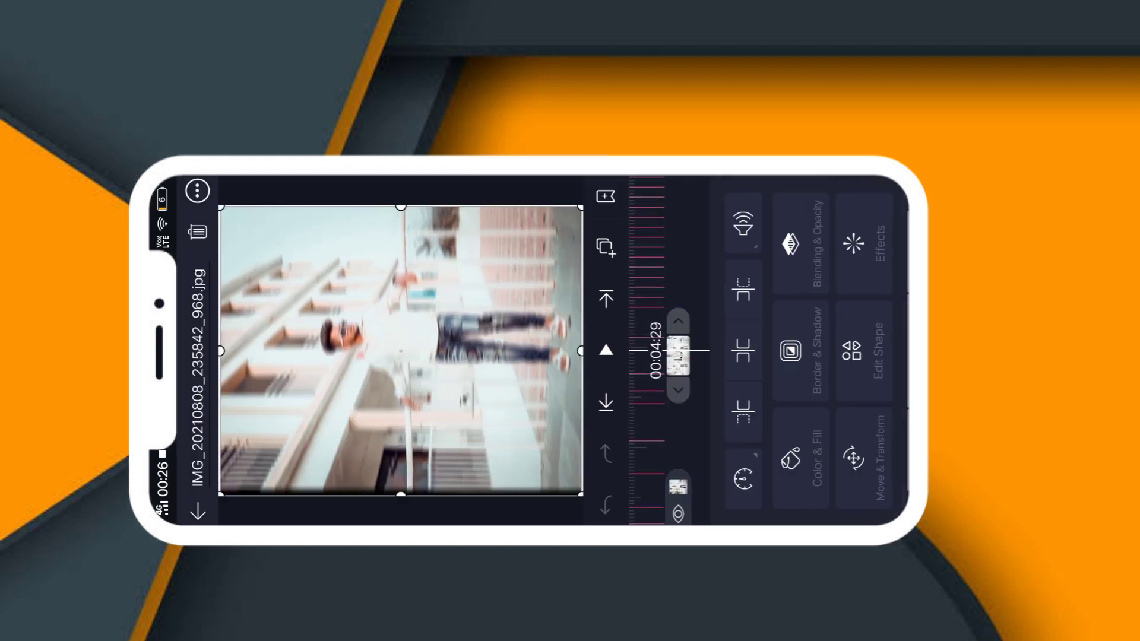
click(874, 244)
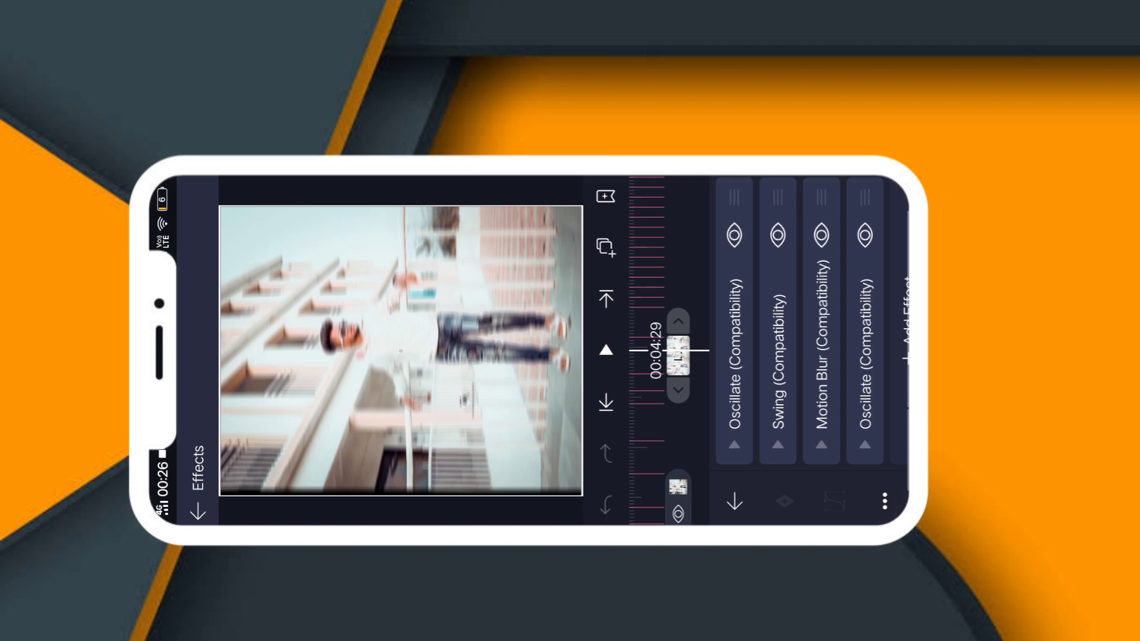